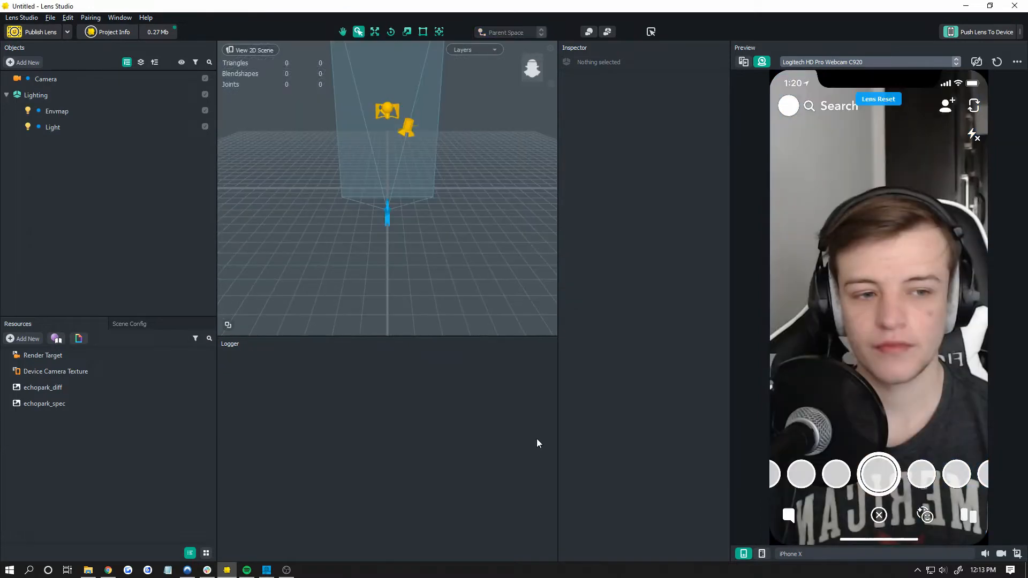
# Add Head Binding 0 under the Camera and delete its default Face Occluder
pyautogui.click(57, 111)
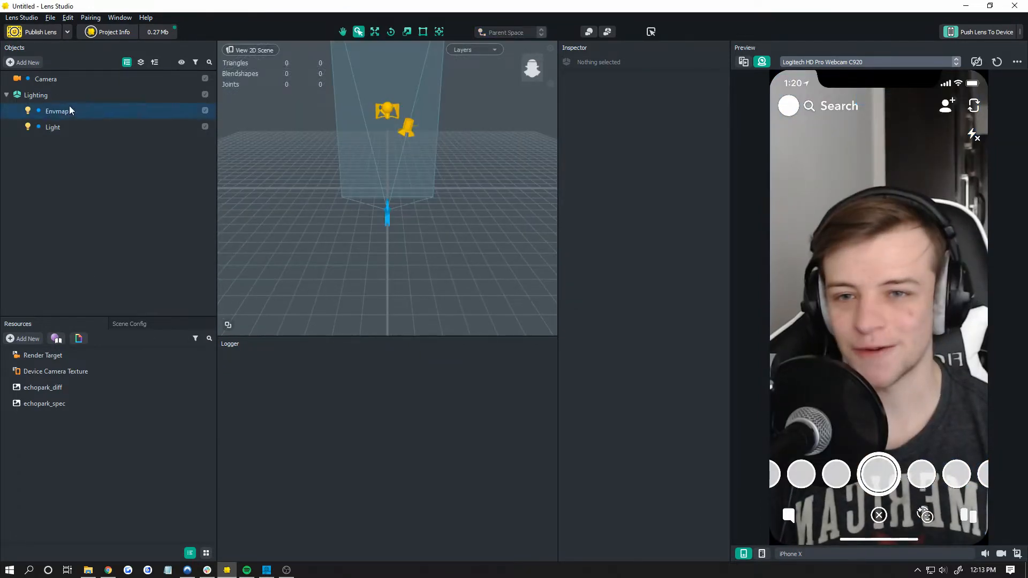
pyautogui.click(46, 79)
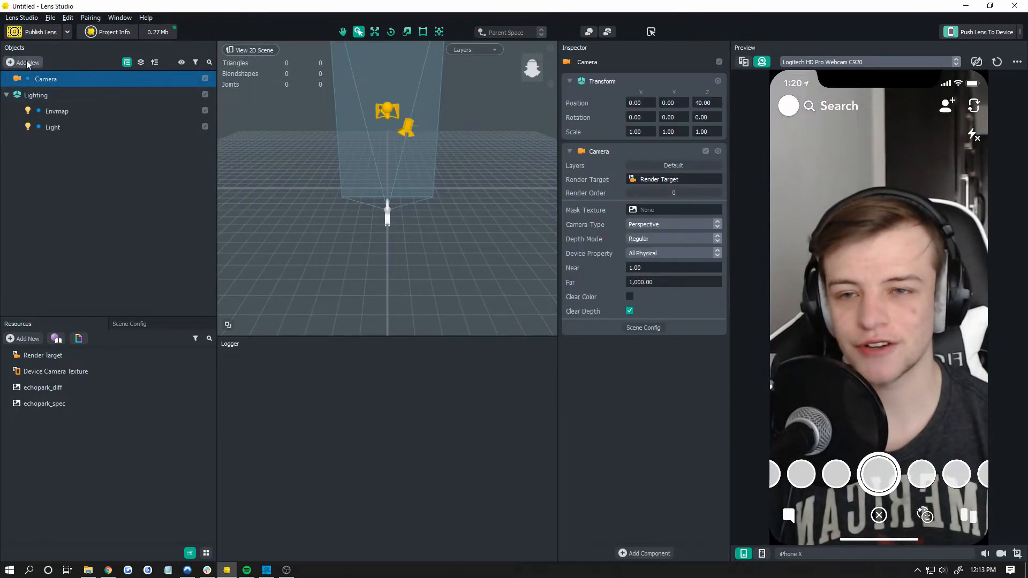
pyautogui.click(23, 63)
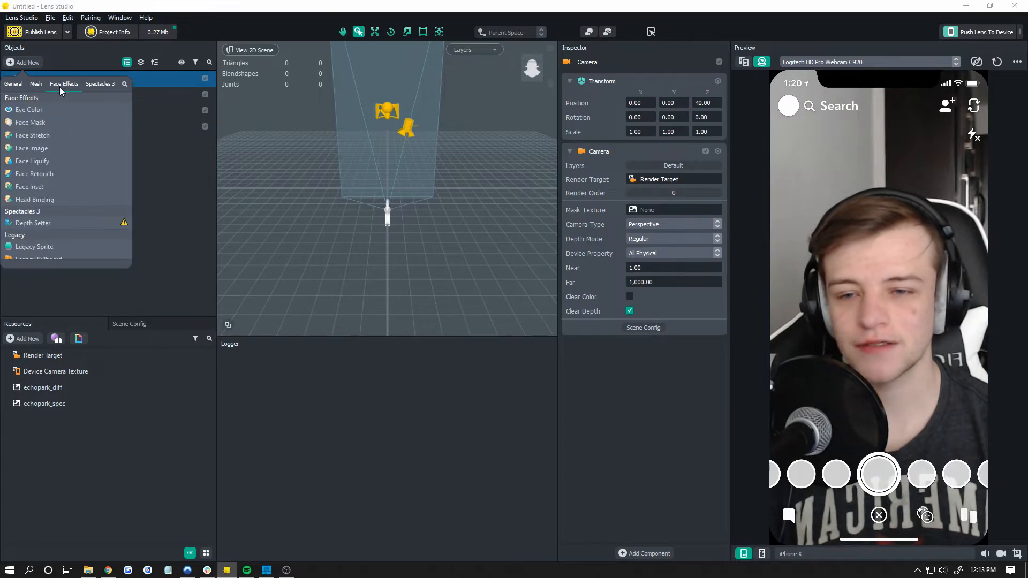
pyautogui.moveTo(34, 199)
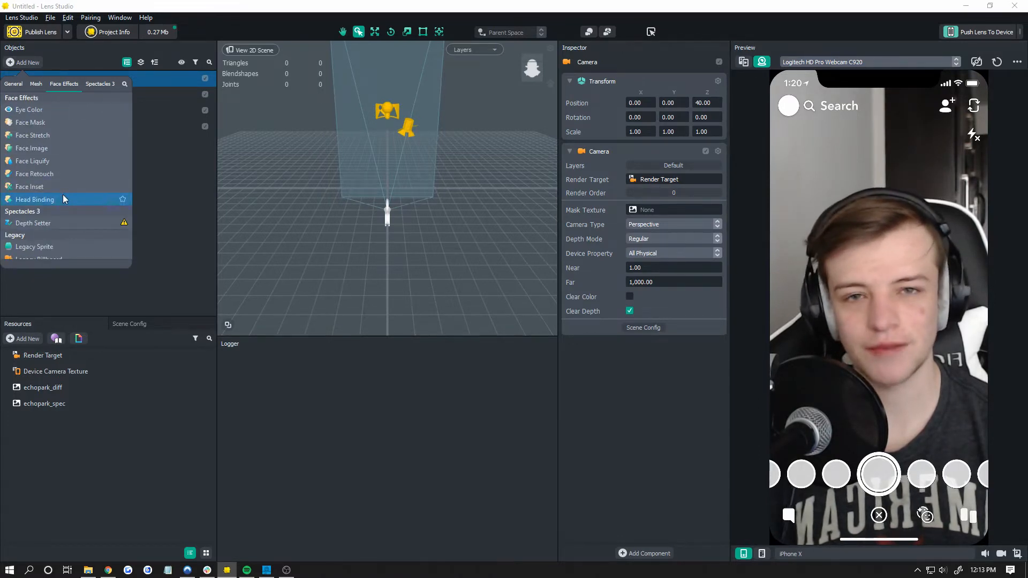
pyautogui.click(34, 199)
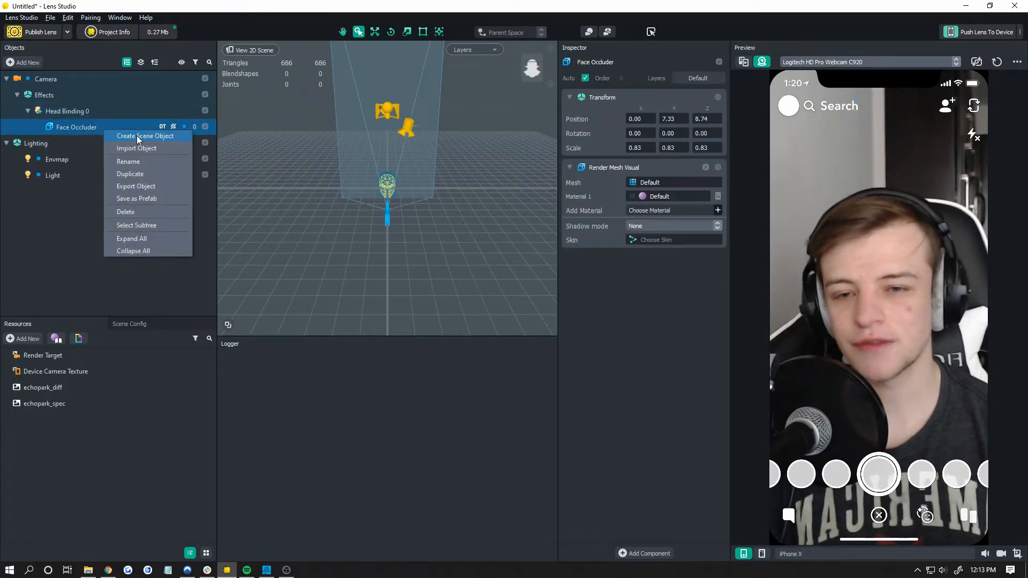
pyautogui.moveTo(131, 212)
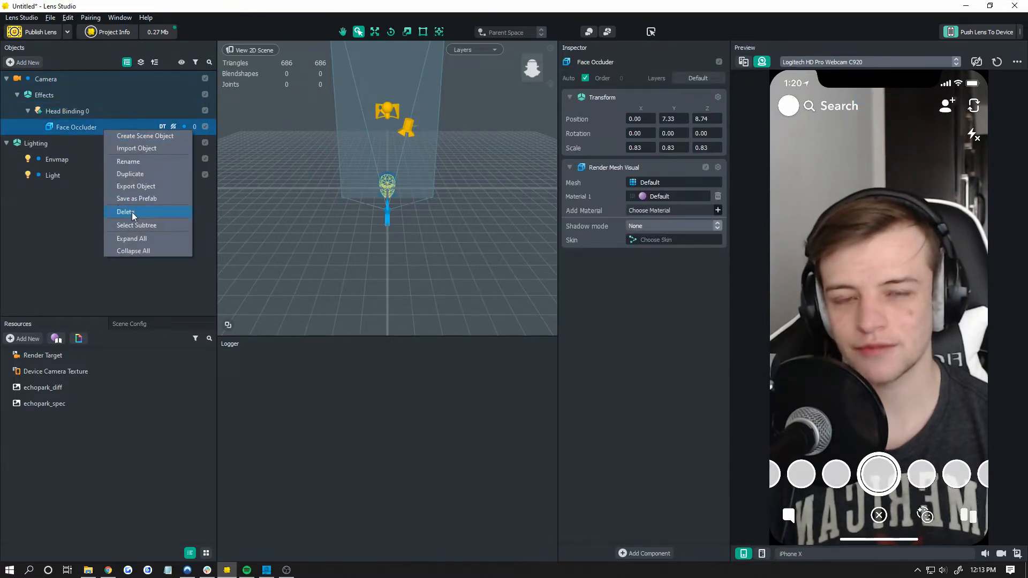
pyautogui.click(125, 212)
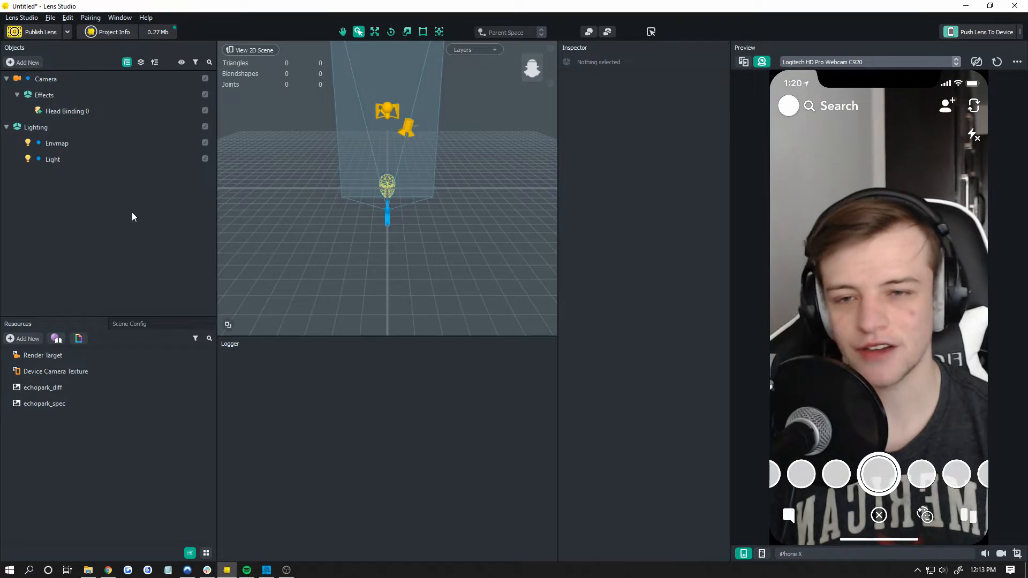
# Add a Box from the Mesh objects under Head Binding 0
pyautogui.click(67, 110)
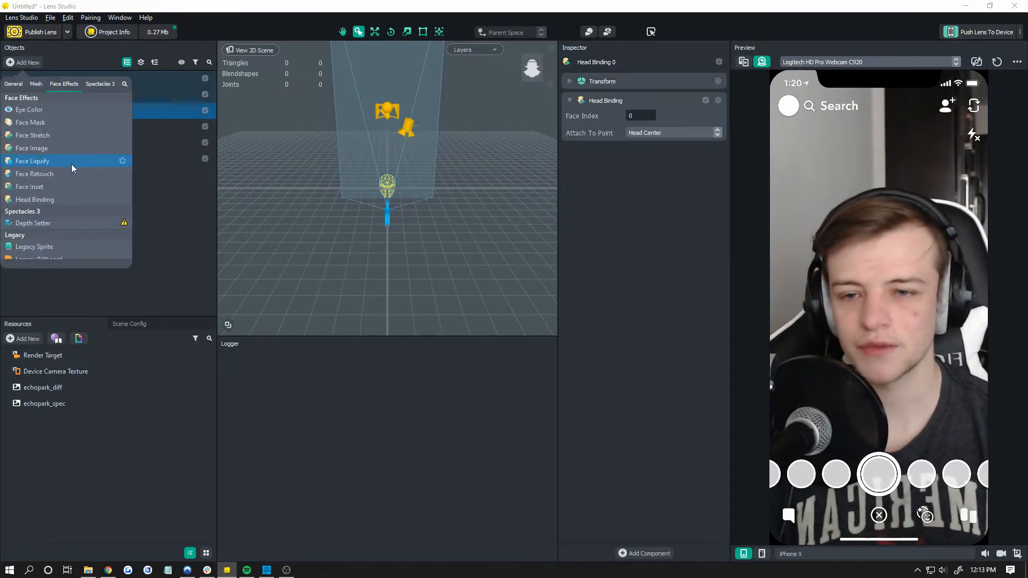
pyautogui.click(36, 84)
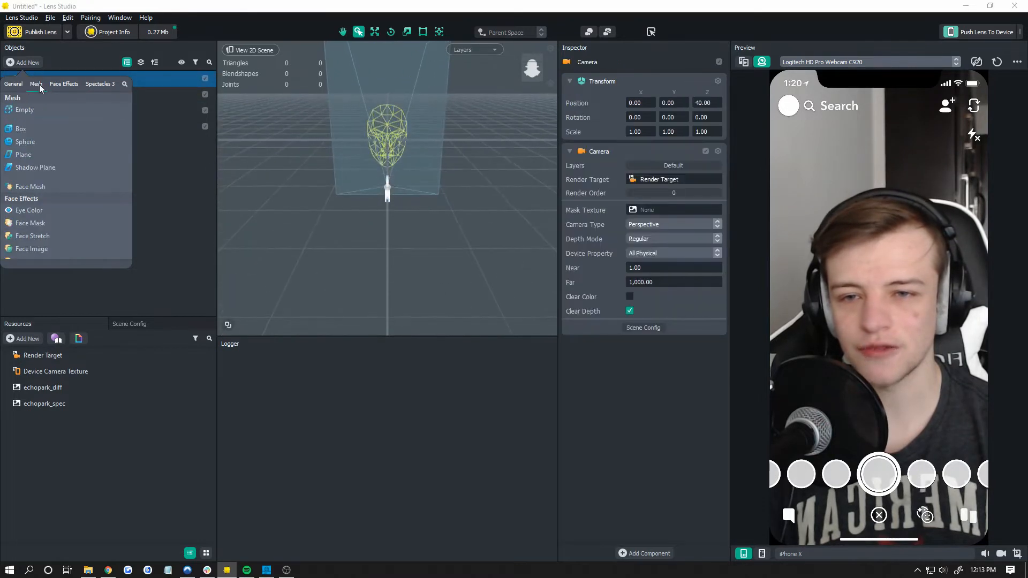
pyautogui.moveTo(26, 141)
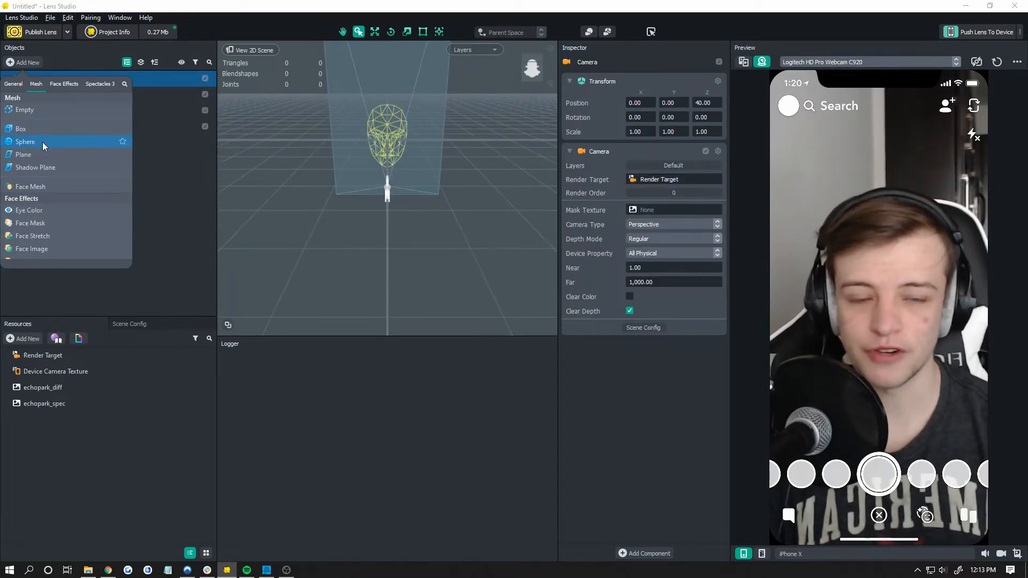
pyautogui.click(20, 128)
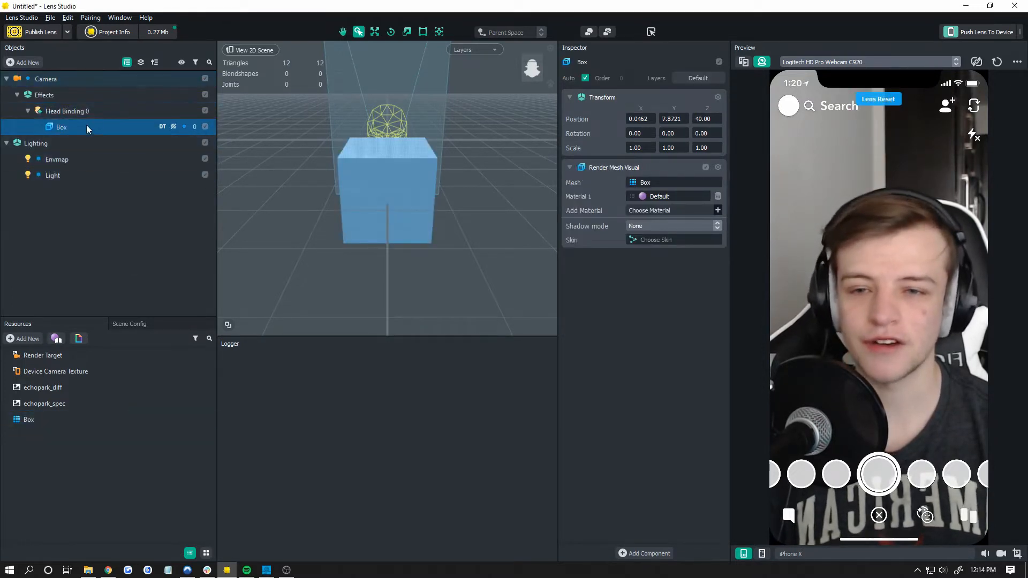
pyautogui.click(56, 94)
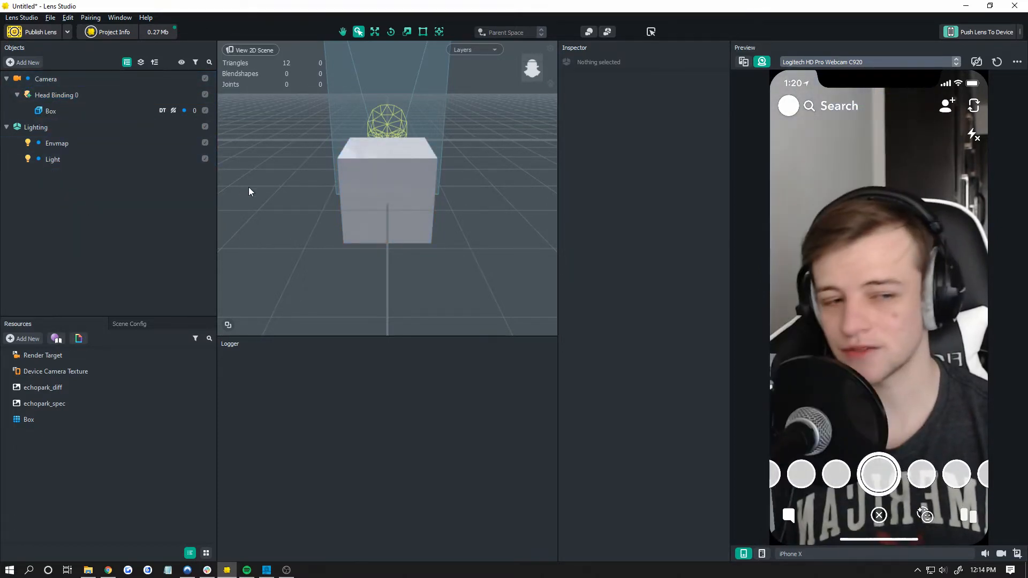
# Change Head Binding 0's attach point and set the Box position to 0, 0, 0
pyautogui.click(56, 94)
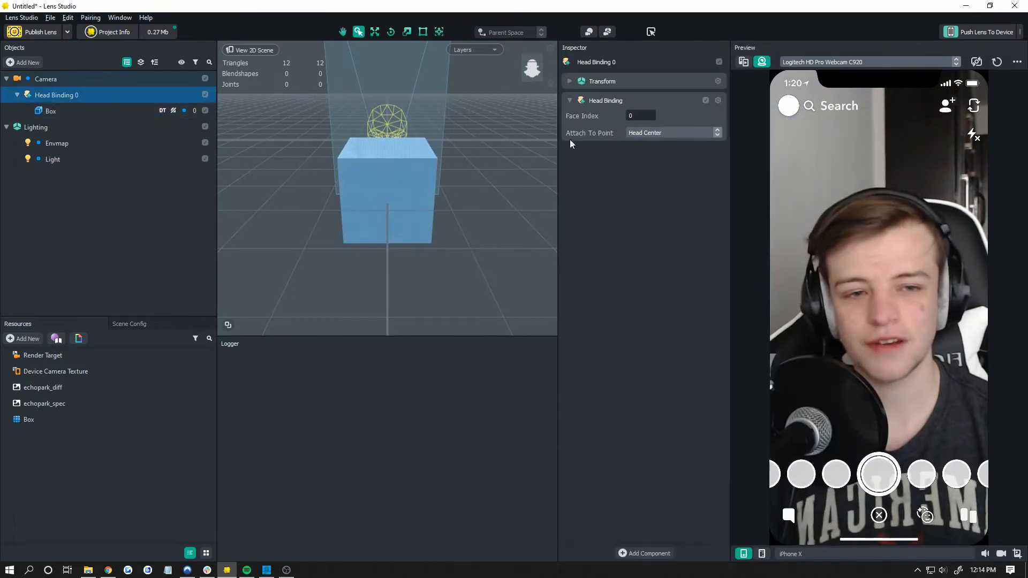
pyautogui.click(672, 132)
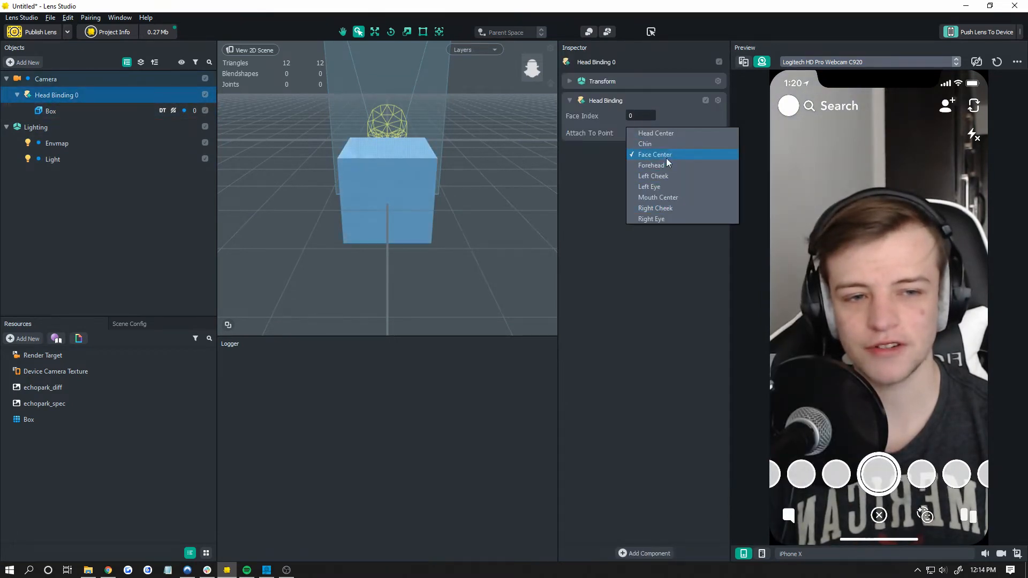
pyautogui.click(50, 110)
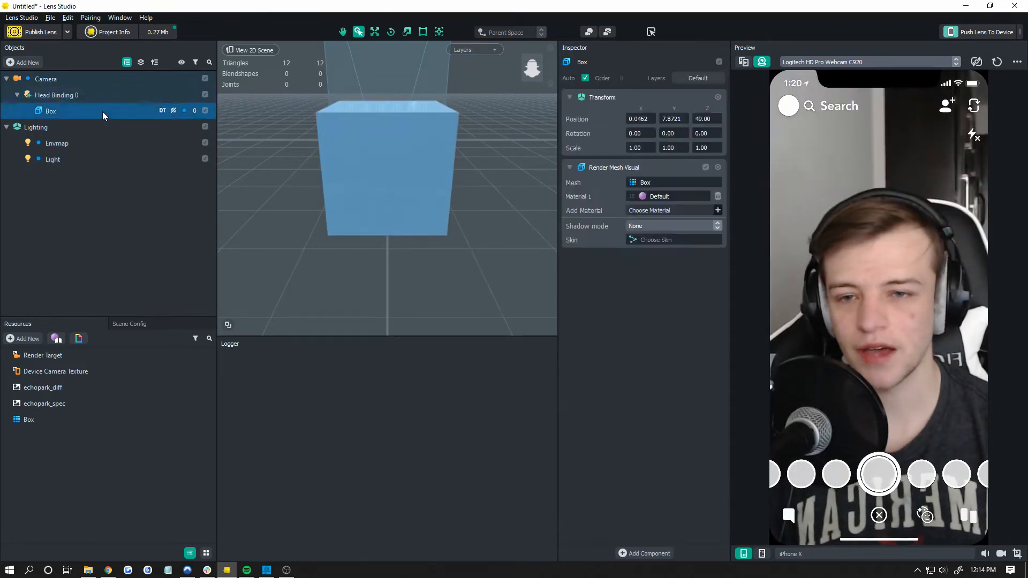
pyautogui.click(639, 119)
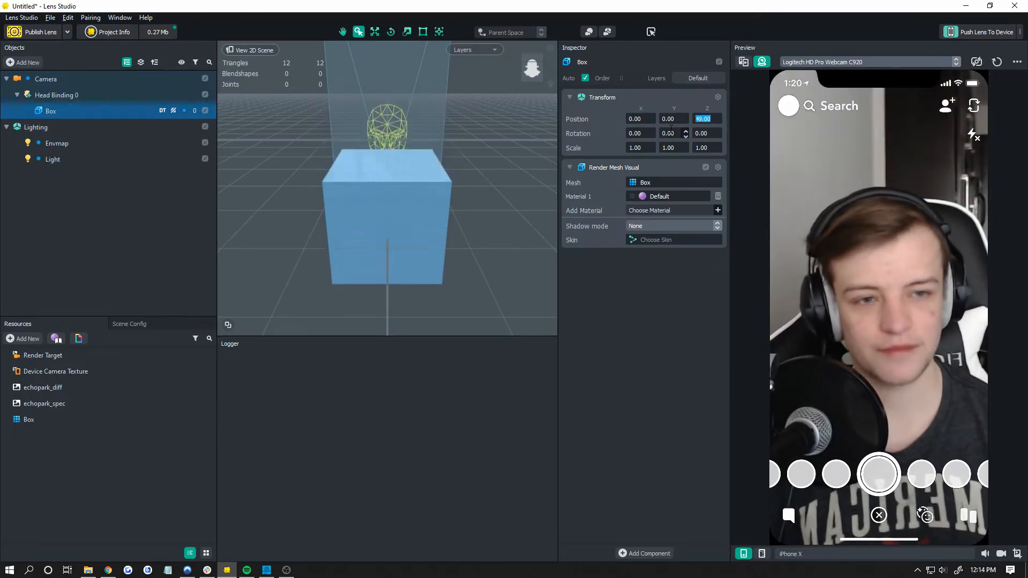
pyautogui.write('0.00')
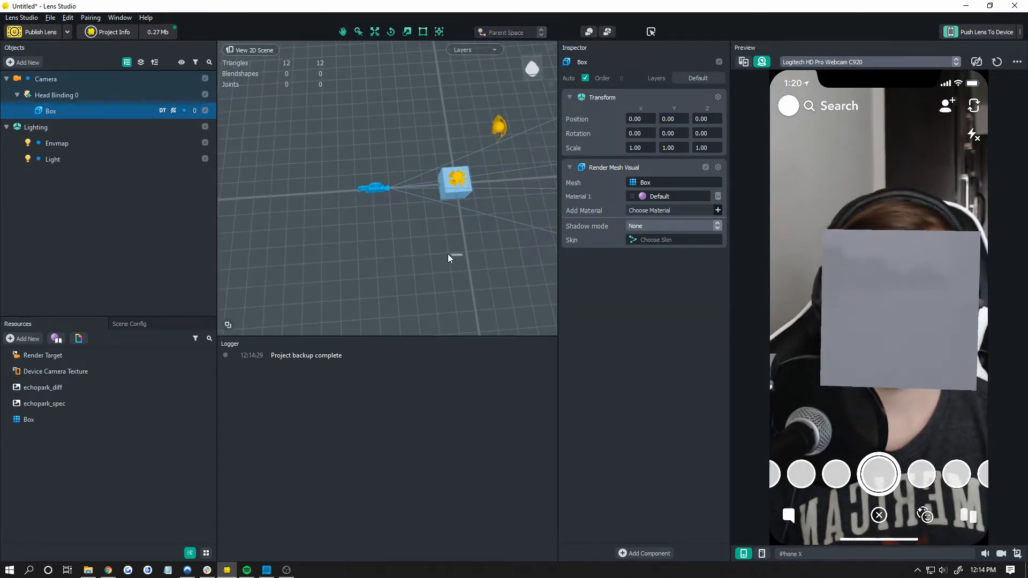
# Scale the Box to about 1.654 and move it to Y 3.2, Z -13.36
pyautogui.click(374, 32)
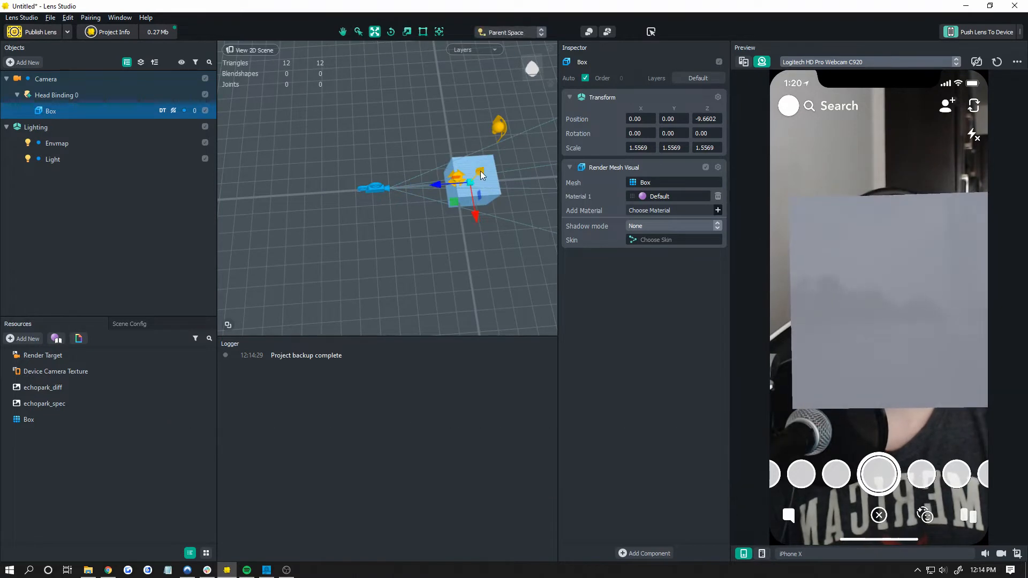
pyautogui.moveTo(469, 181); pyautogui.dragTo(469, 161)
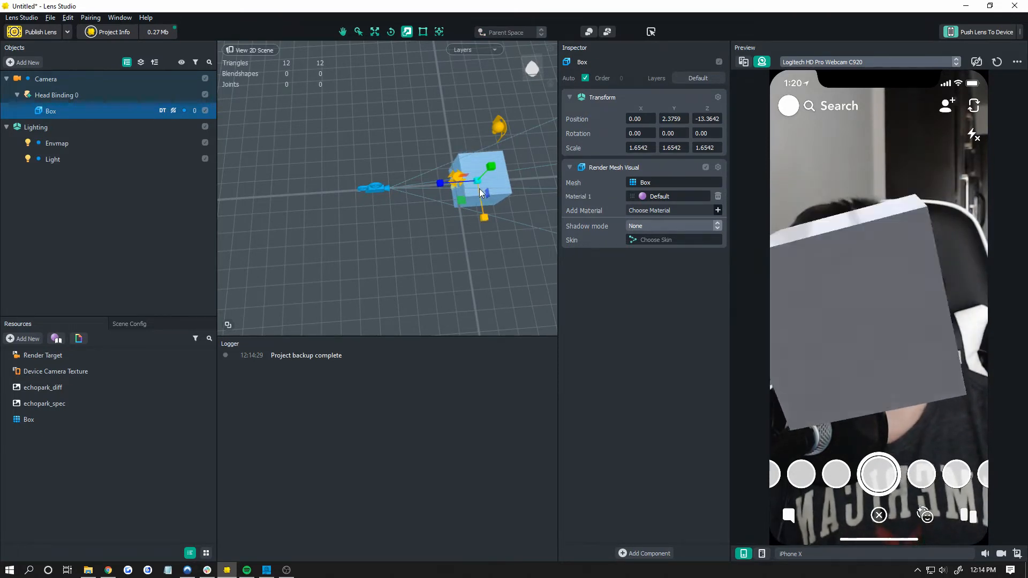
pyautogui.click(374, 31)
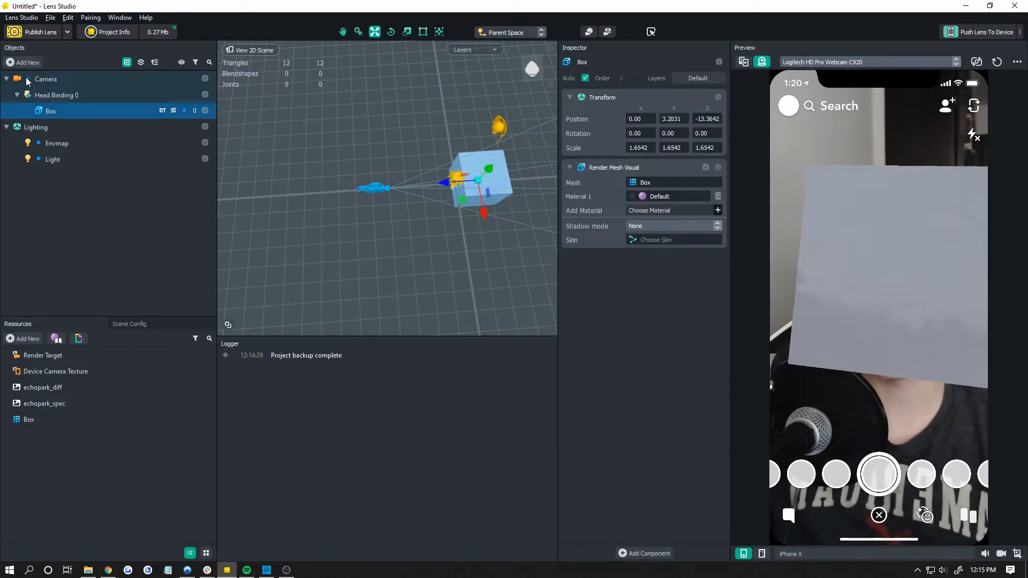
# Add Face Inset 1 under the head binding and select it to view its settings
pyautogui.click(26, 62)
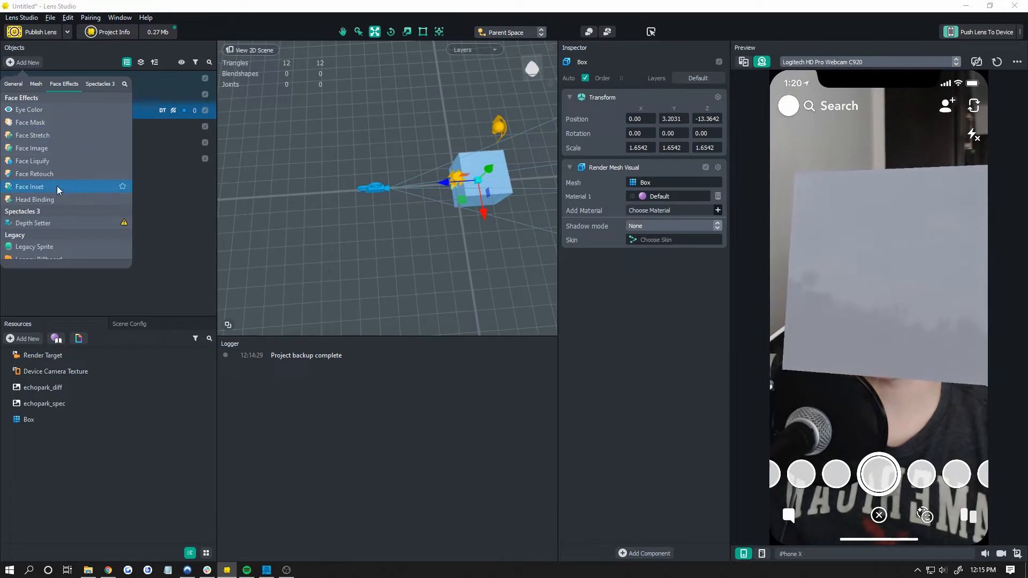
pyautogui.click(30, 187)
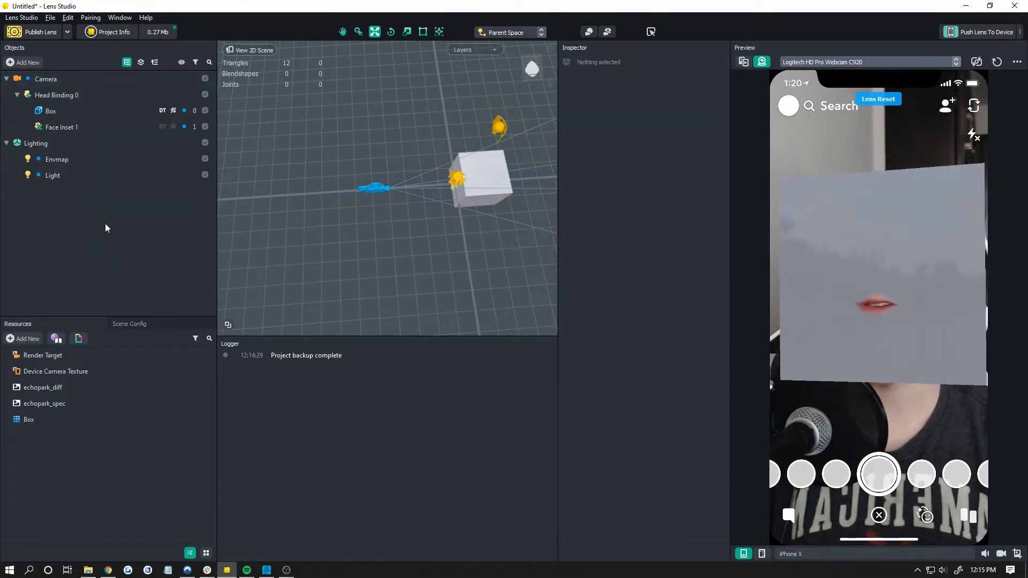
pyautogui.click(35, 143)
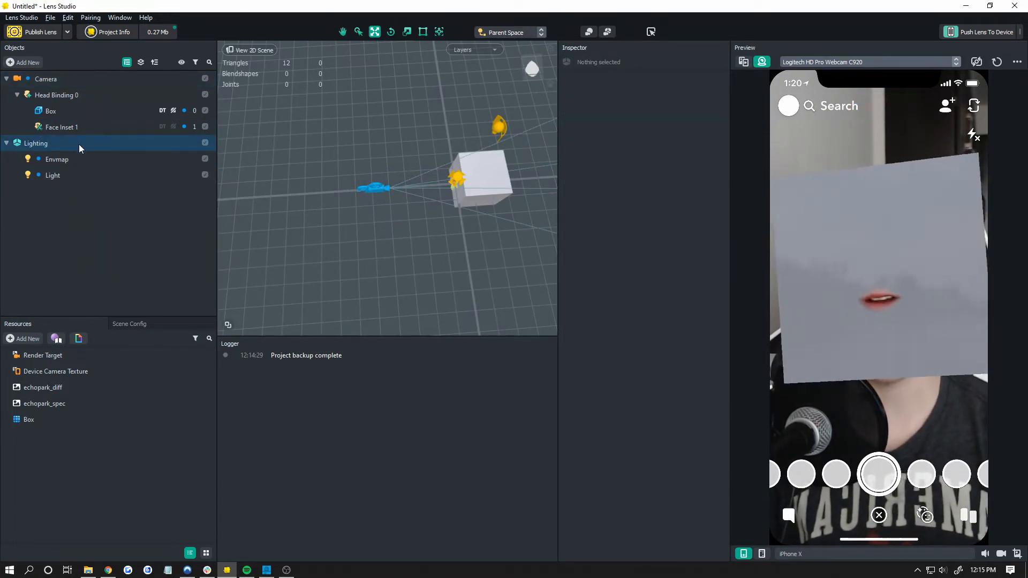
pyautogui.click(62, 127)
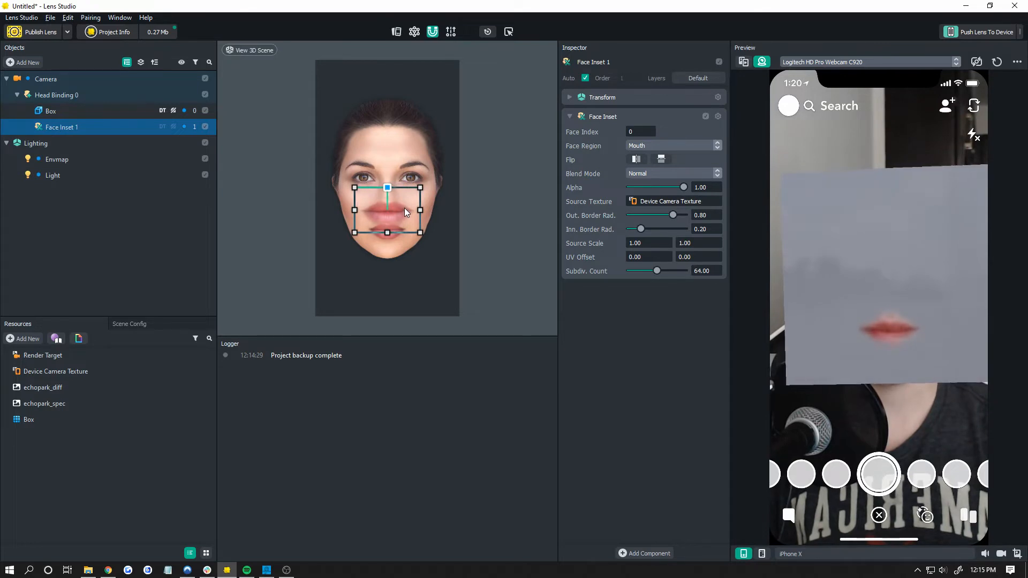
# Duplicate the mouth inset, set its Face Region to Left Eye, and move it up-left
pyautogui.rightClick(62, 127)
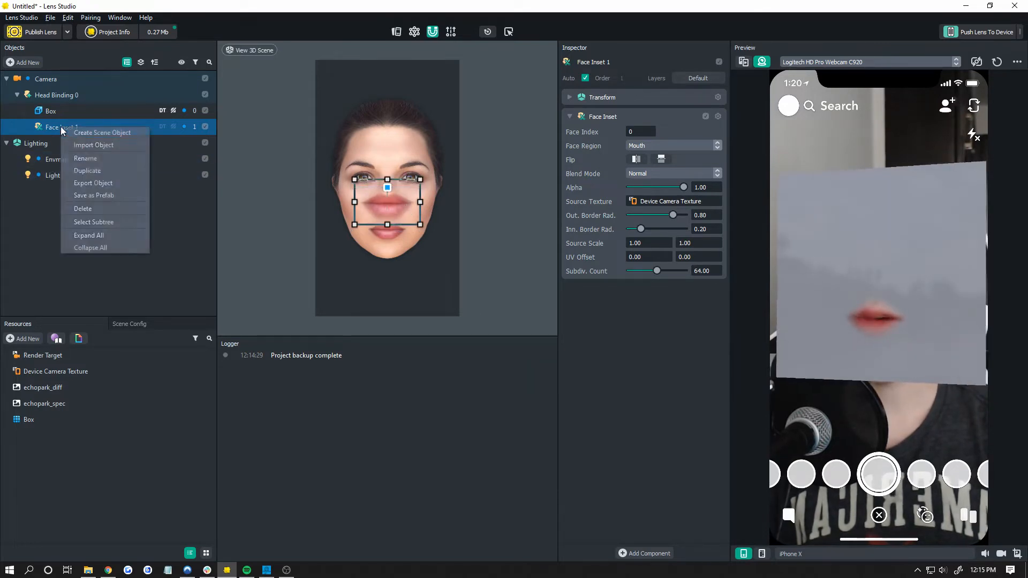
pyautogui.click(87, 170)
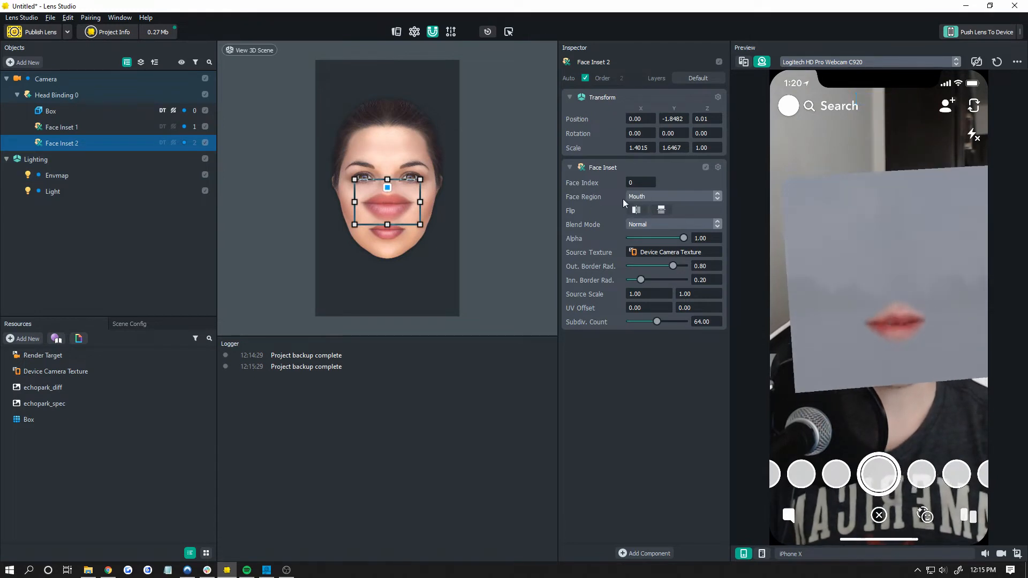
pyautogui.click(671, 197)
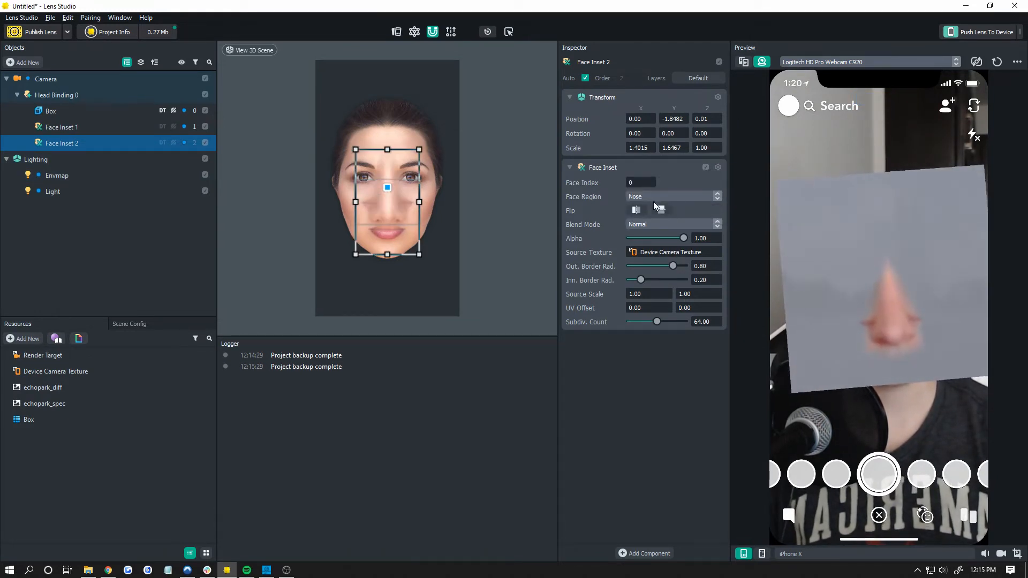
pyautogui.click(671, 196)
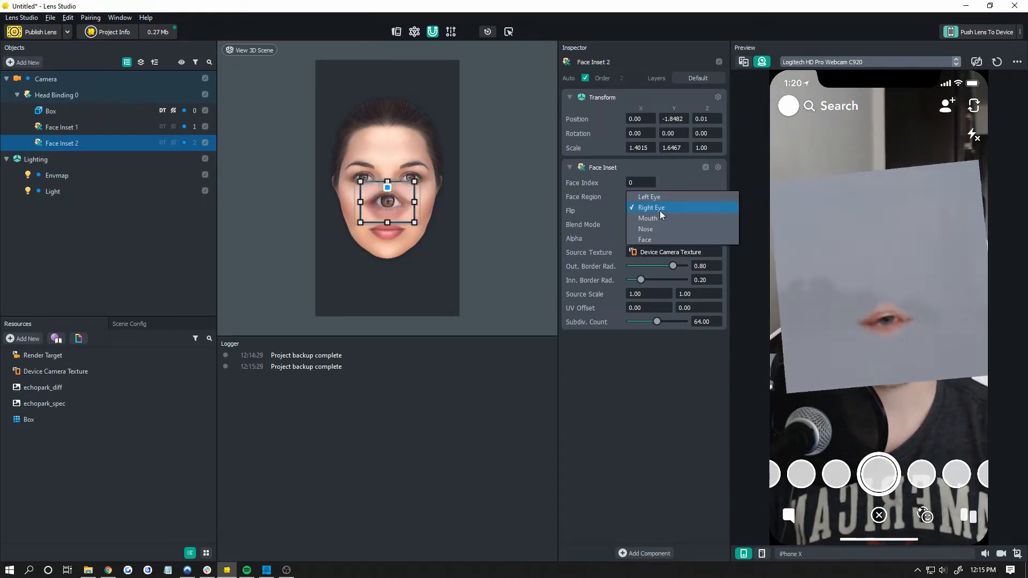
pyautogui.click(645, 239)
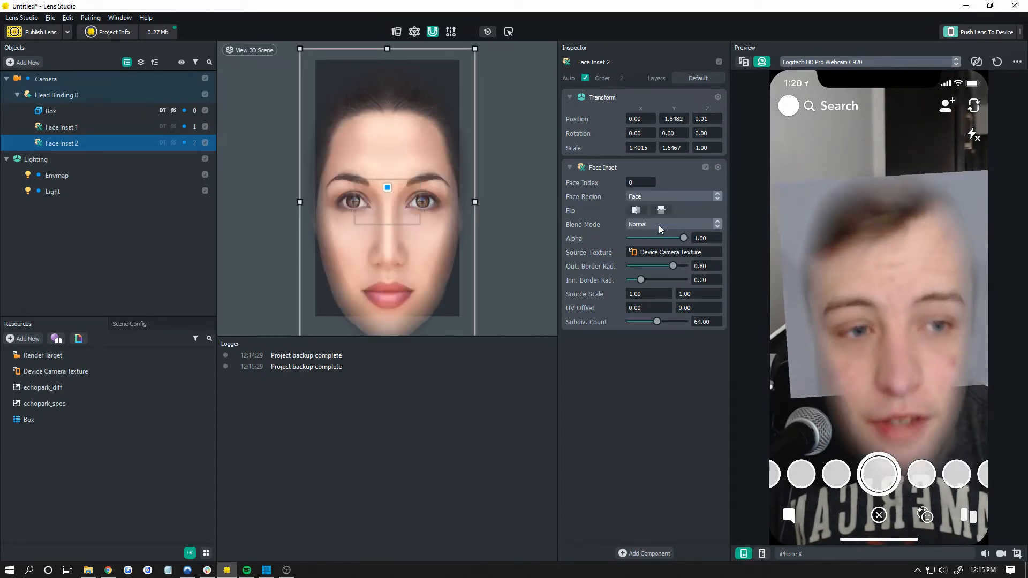
pyautogui.click(672, 195)
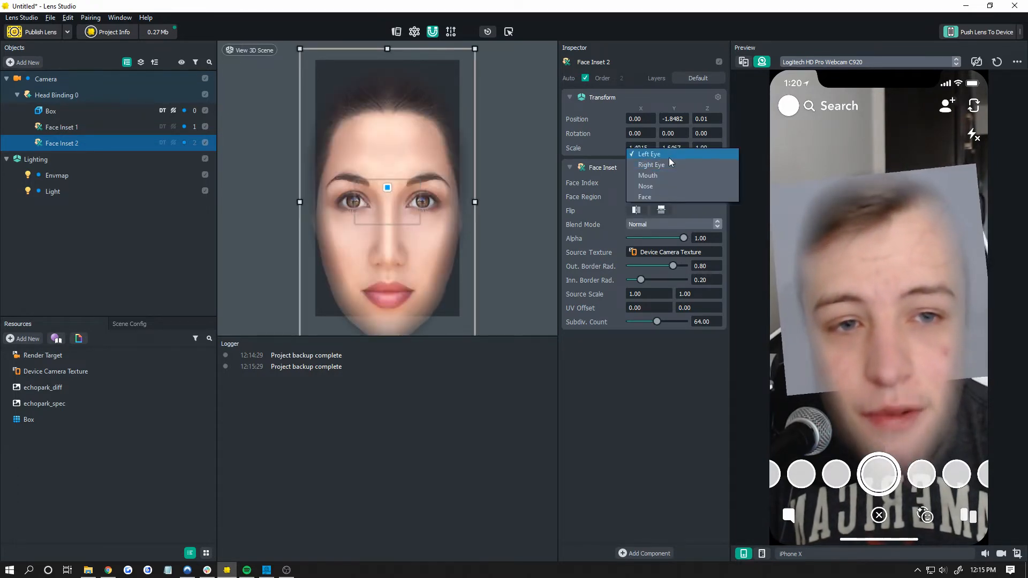
pyautogui.click(648, 154)
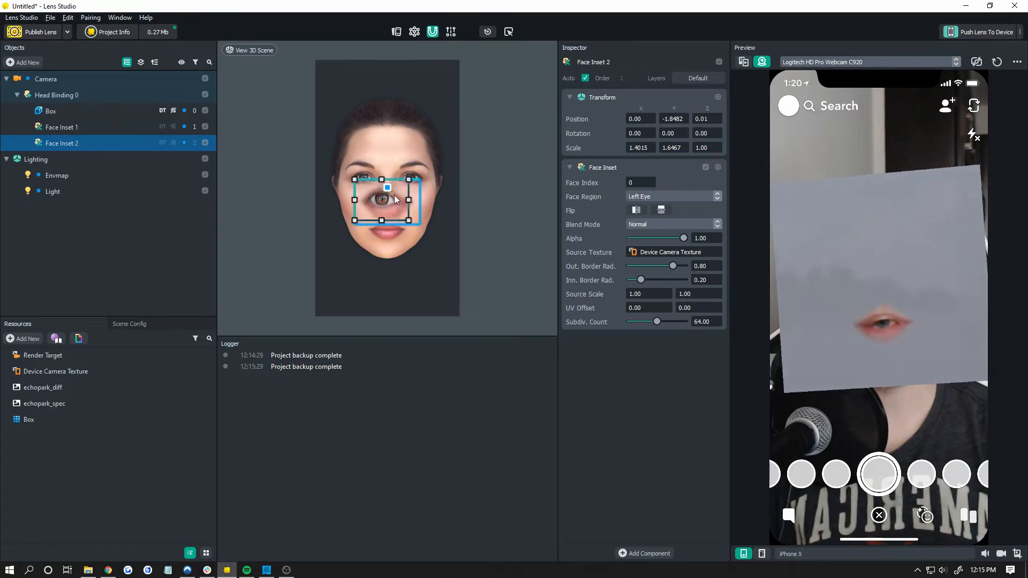
pyautogui.moveTo(386, 200); pyautogui.dragTo(360, 163)
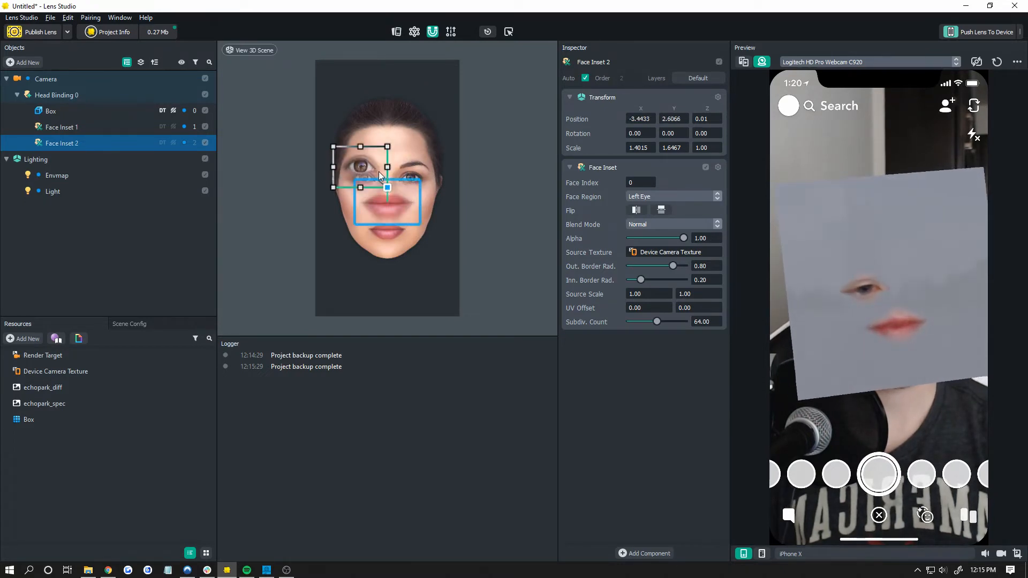
# Duplicate the left eye inset and flip the copy horizontally
pyautogui.rightClick(61, 143)
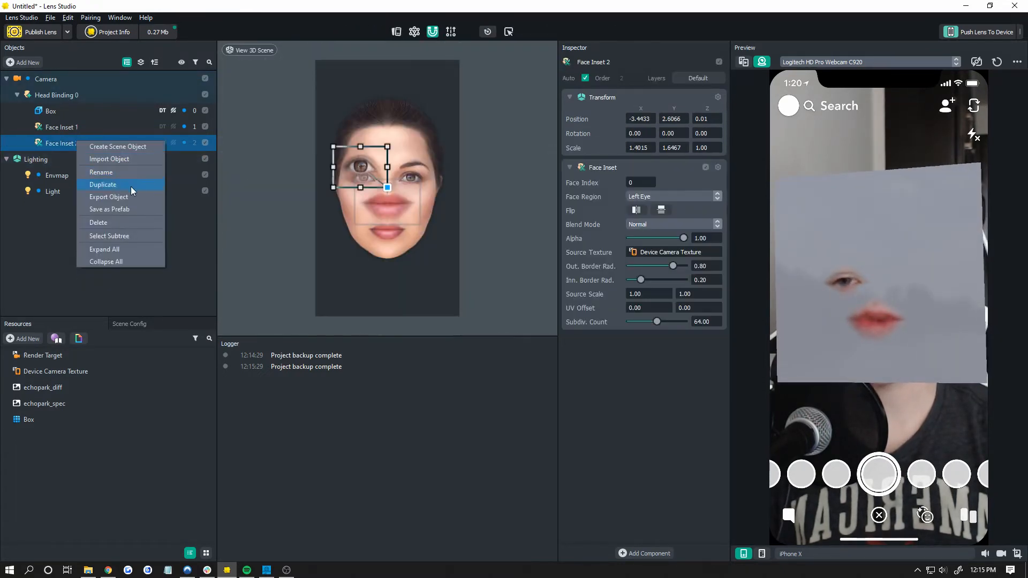
pyautogui.click(103, 184)
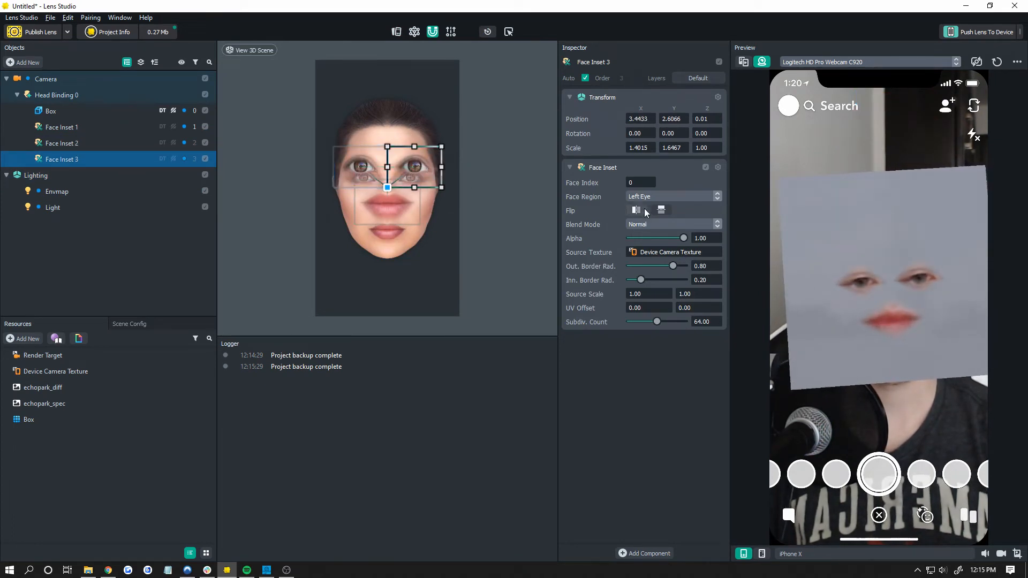
pyautogui.click(672, 196)
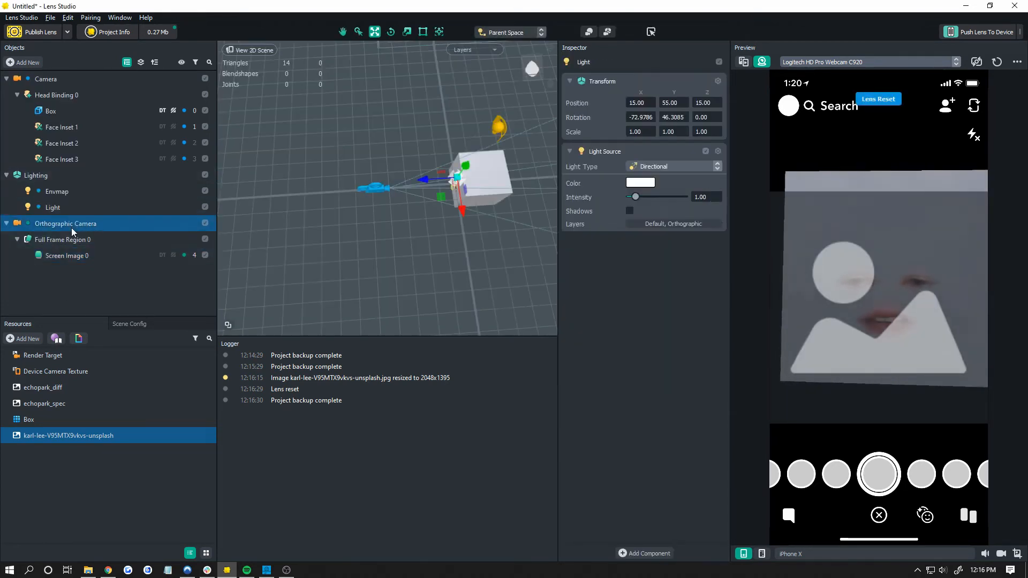
# Create Render Target 2 and assign it to the Orthographic Camera
pyautogui.click(64, 223)
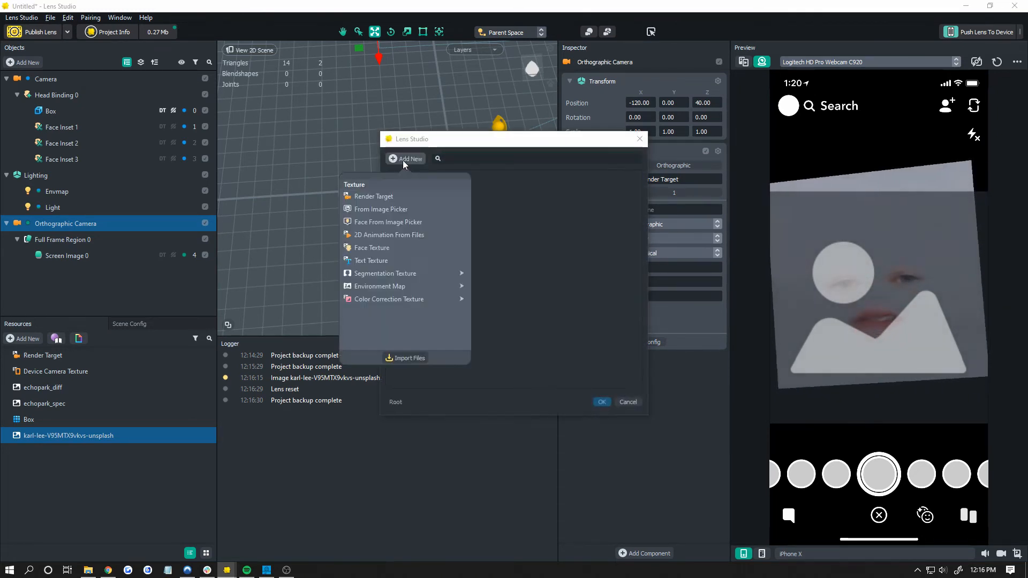
pyautogui.click(373, 196)
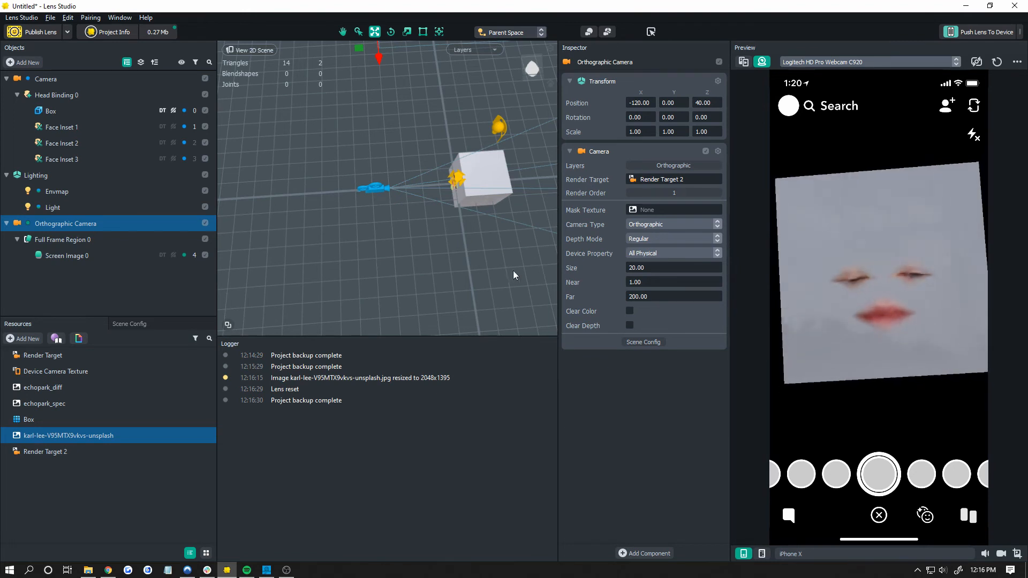
pyautogui.click(67, 254)
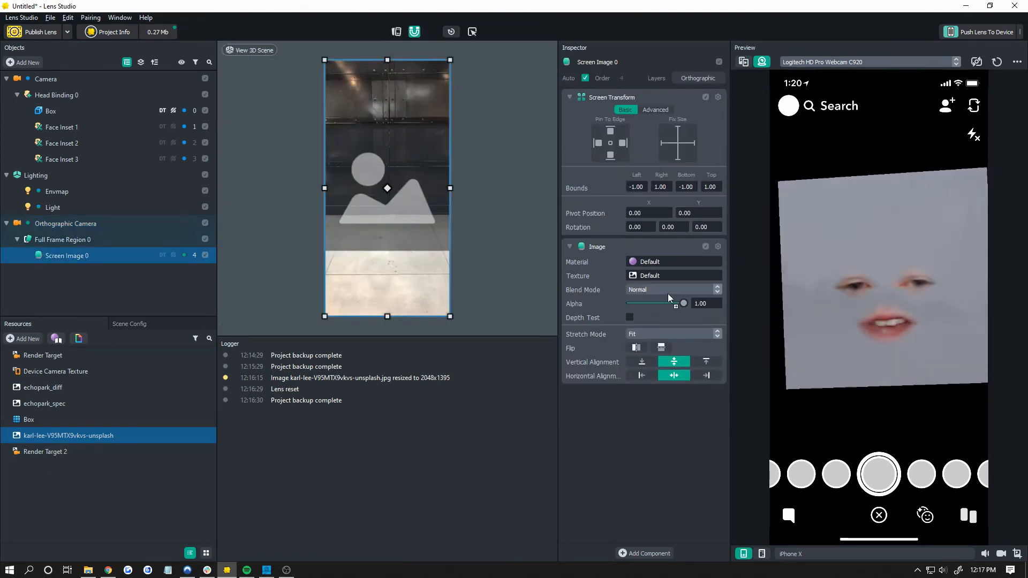
# Set Screen Image 0's texture to the karl-lee photo and the Camera input to Render Target 2
pyautogui.click(672, 276)
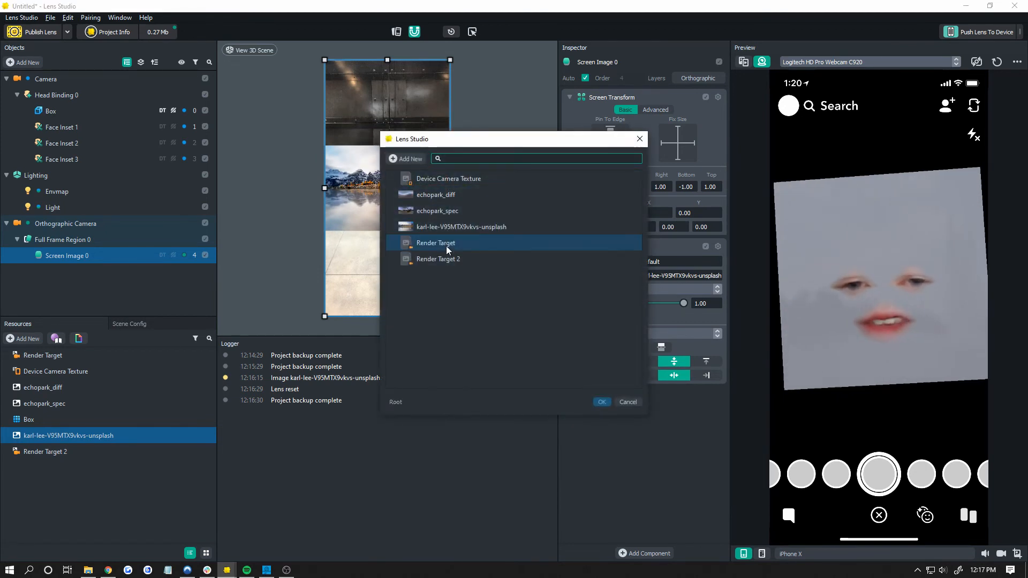
pyautogui.click(600, 402)
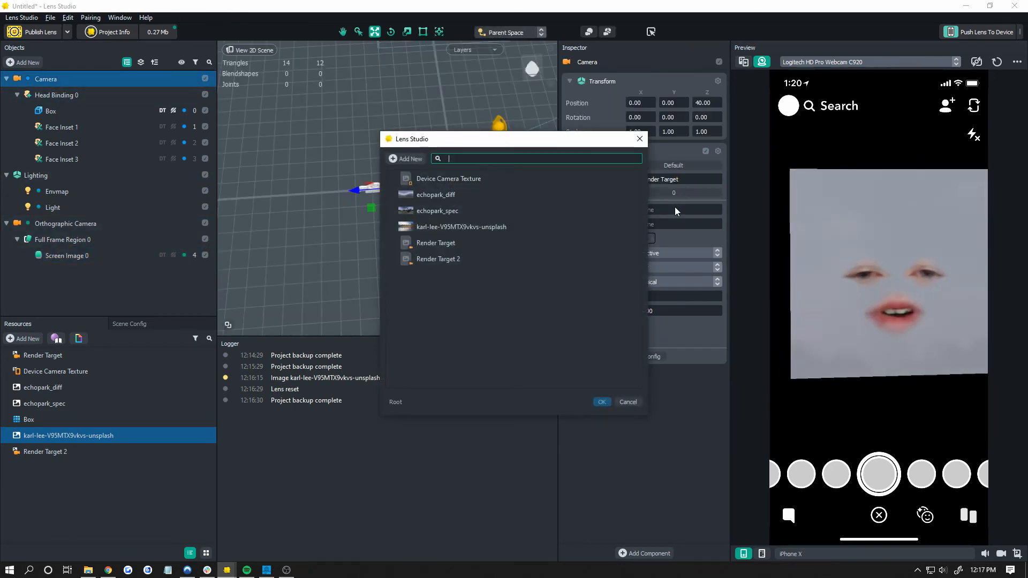
pyautogui.click(438, 258)
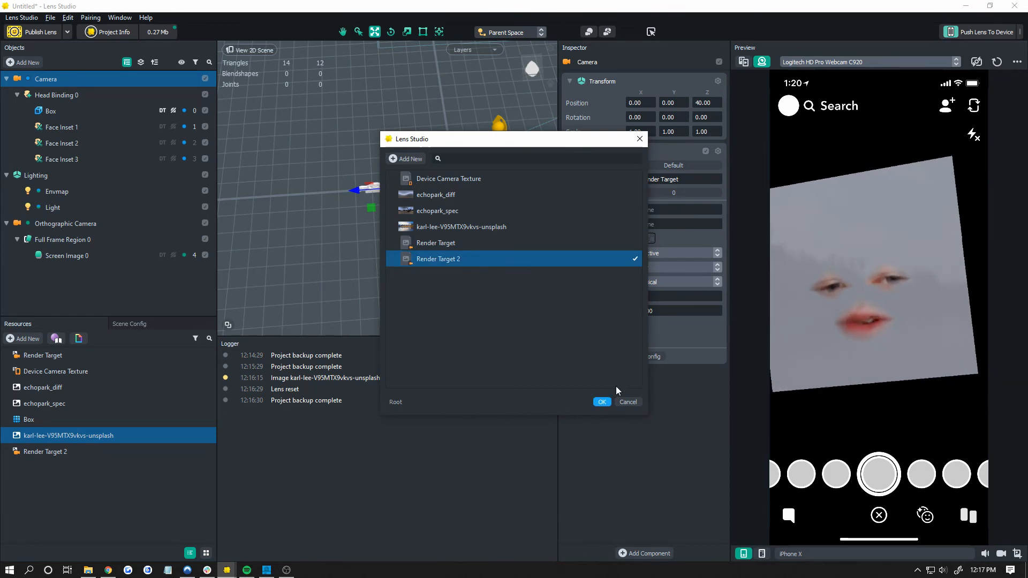
pyautogui.click(600, 402)
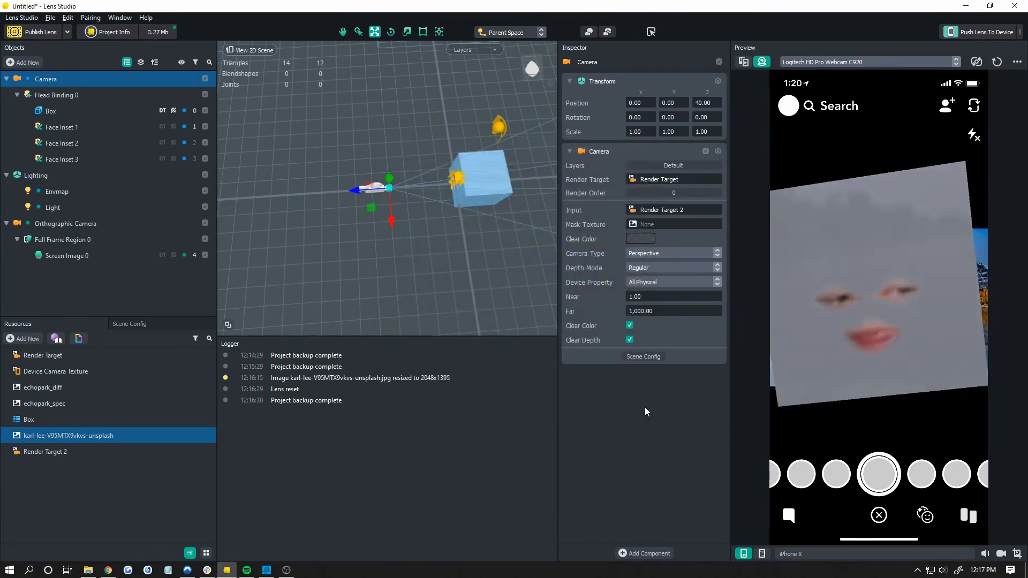
pyautogui.click(66, 224)
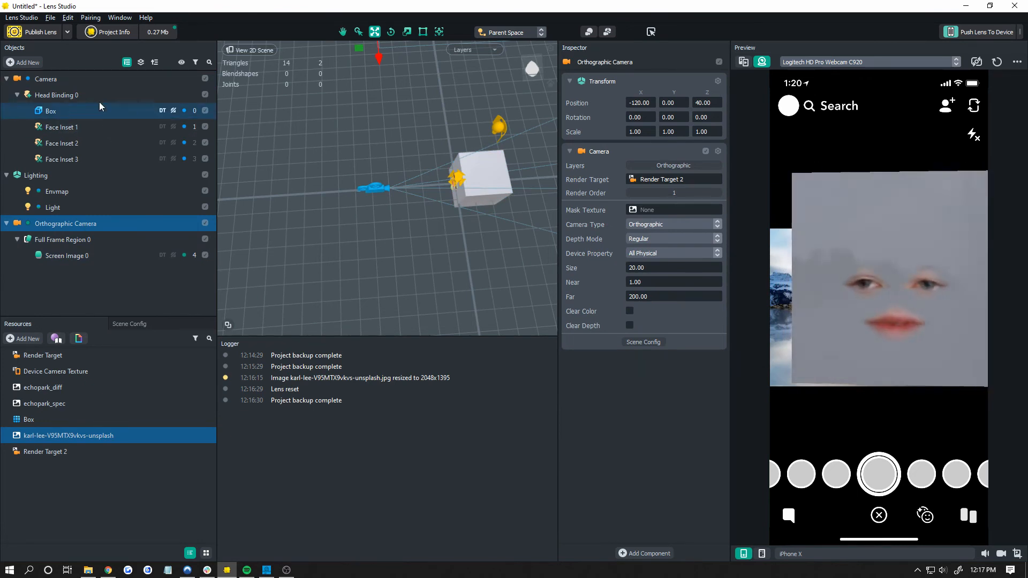
pyautogui.click(67, 255)
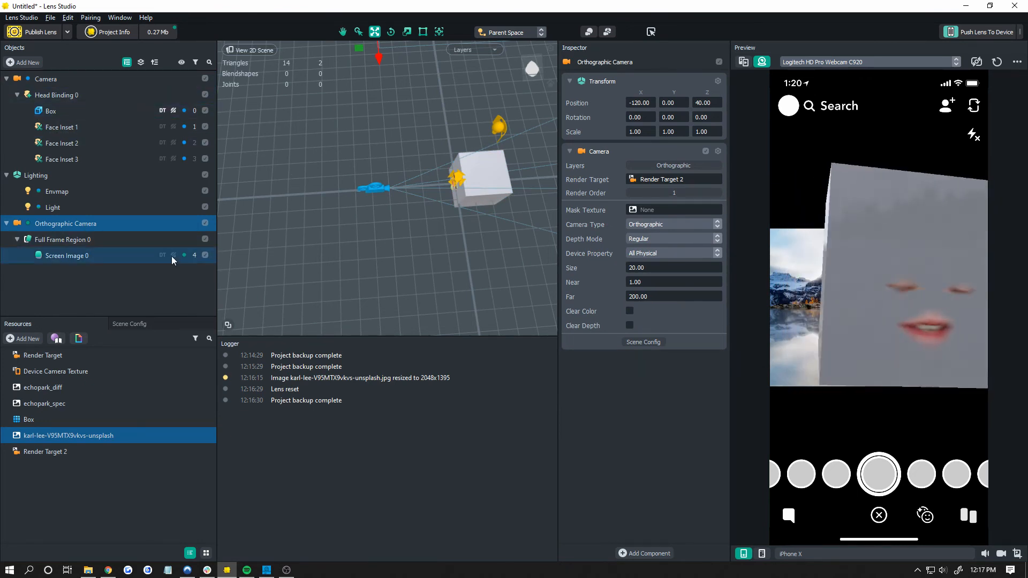
# Set Screen Image 0's Stretch Mode to Fill and Cut
pyautogui.click(68, 254)
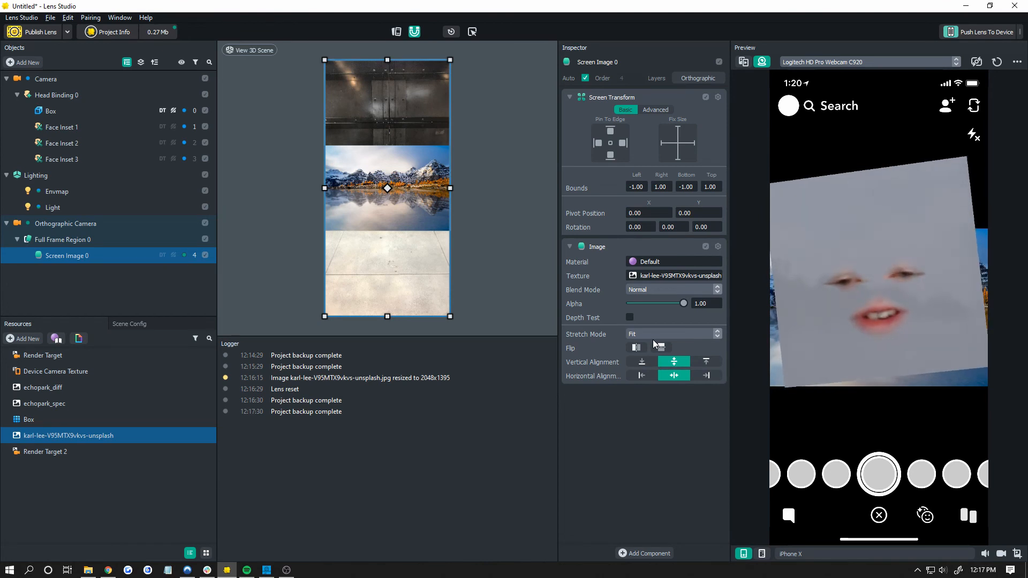
pyautogui.click(672, 333)
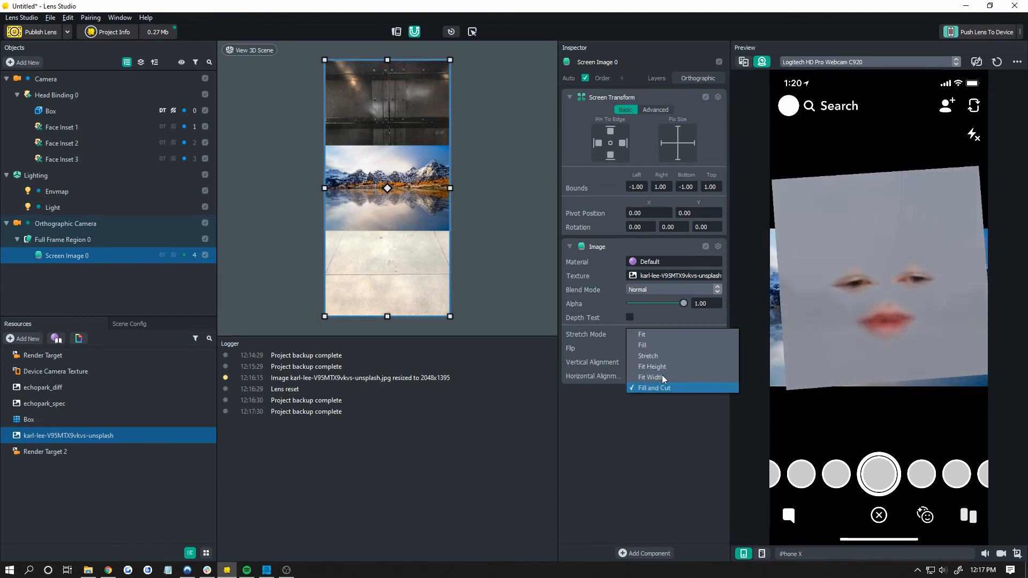
pyautogui.click(647, 356)
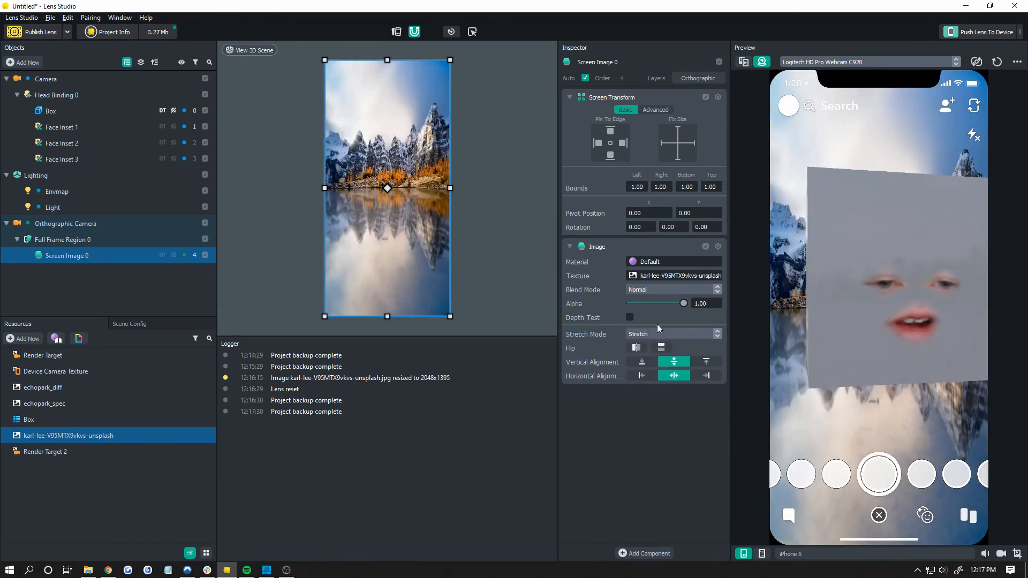
pyautogui.click(672, 334)
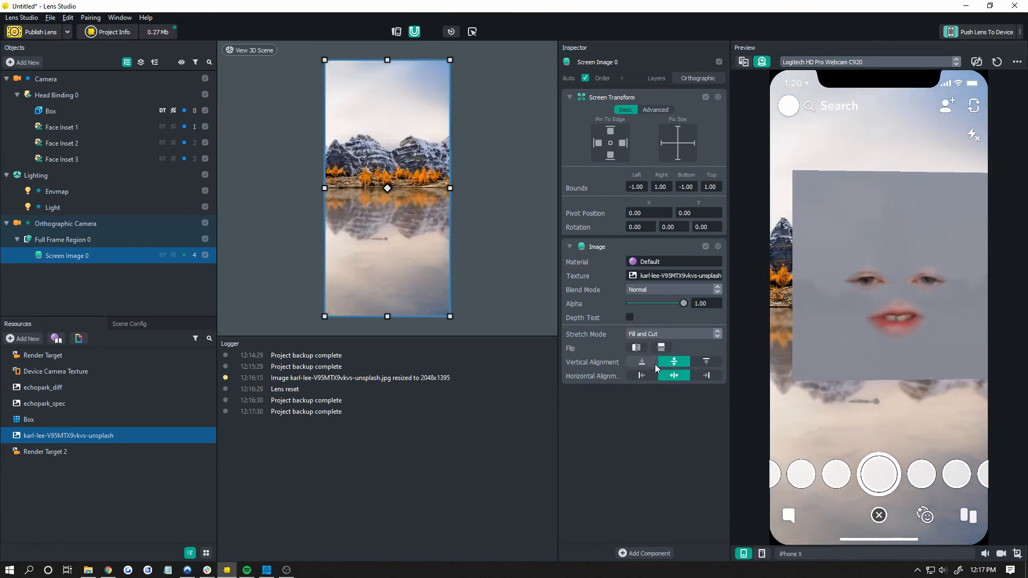